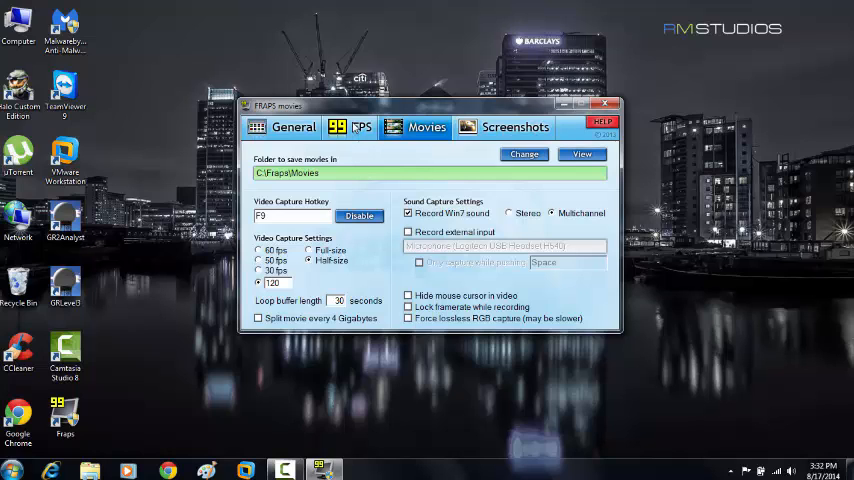
# Switch Fraps from the Movies settings to the FPS benchmarking settings.
pyautogui.click(362, 128)
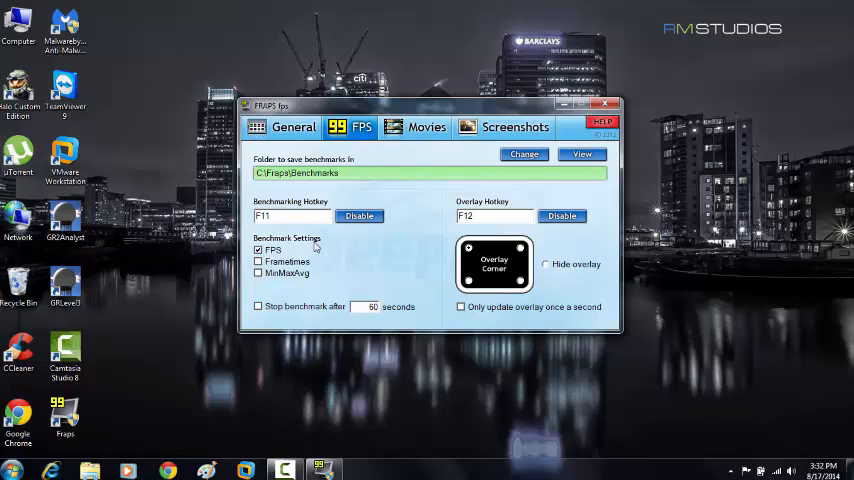
# Set Fraps movie capture to a custom 120 fps and dismiss the Fraps window.
pyautogui.click(426, 128)
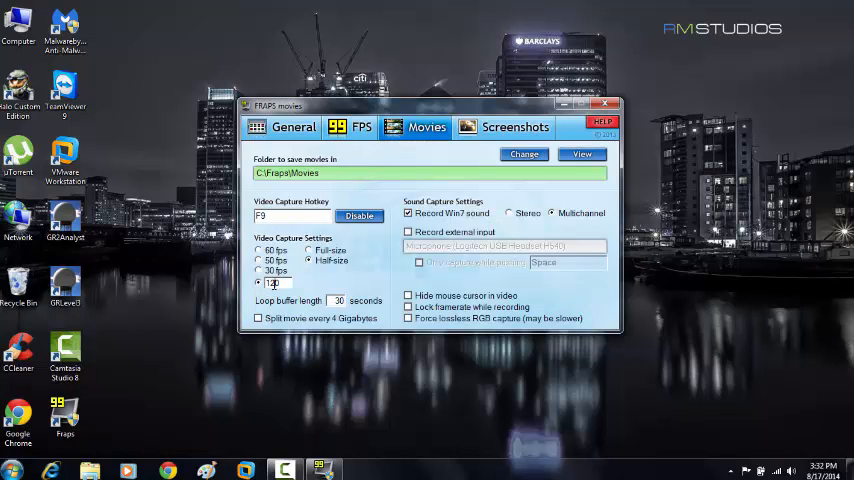
pyautogui.write('120')
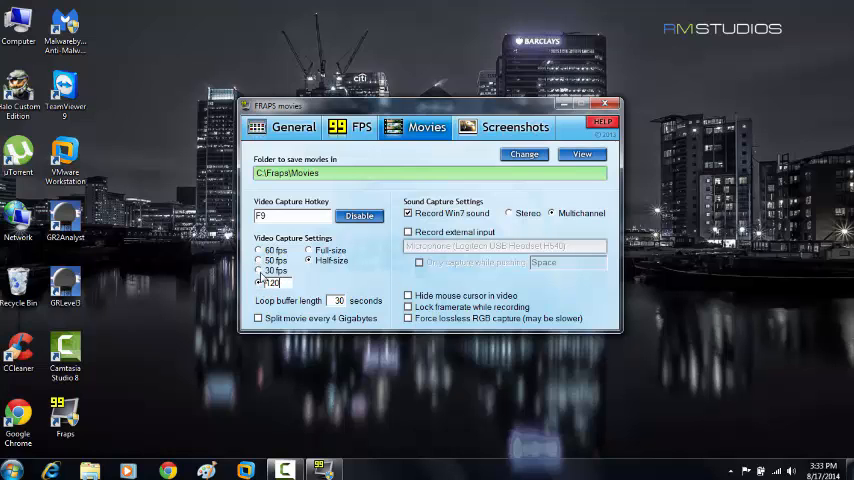
pyautogui.click(260, 282)
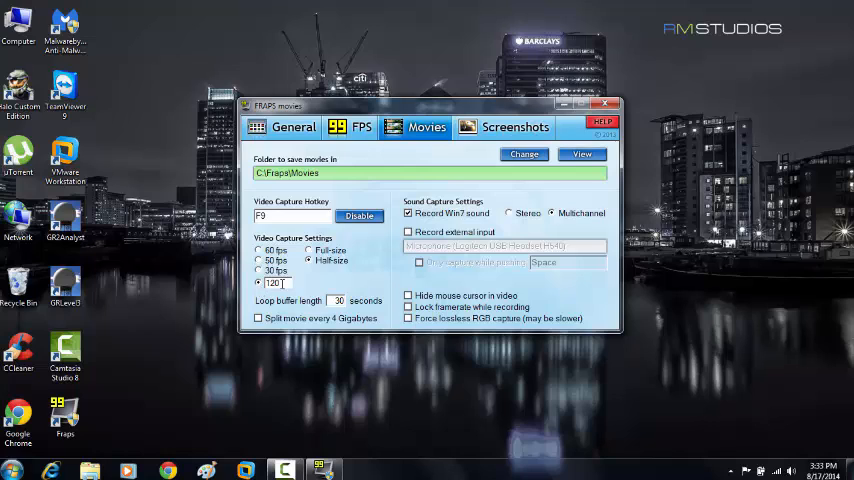
pyautogui.tripleClick(276, 284)
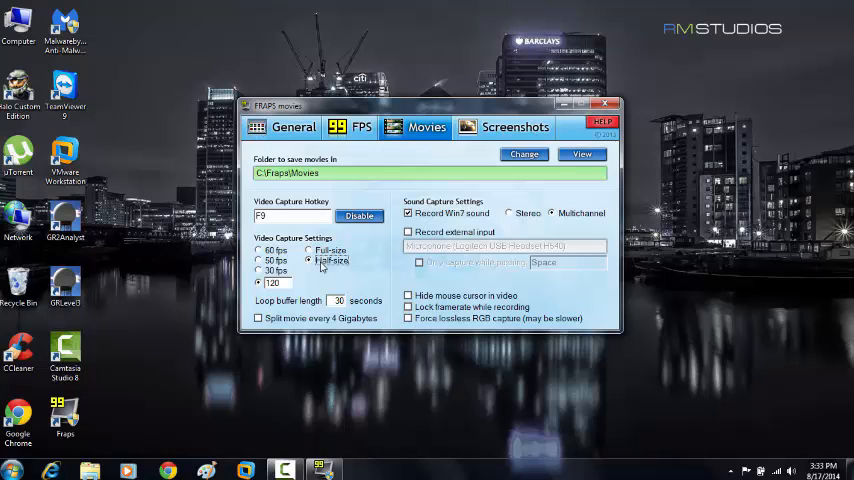
pyautogui.moveTo(320, 276)
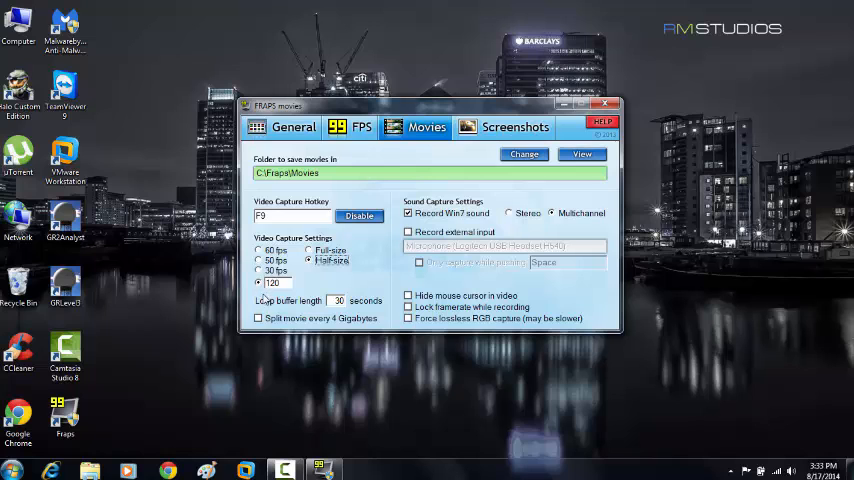
pyautogui.click(608, 104)
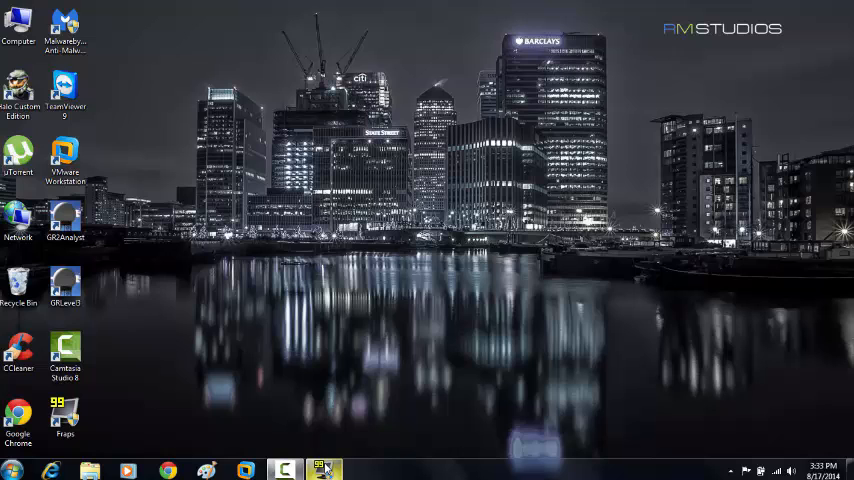
# Launch Halo Custom Edition and start a New Game for Fraps to record.
pyautogui.click(324, 468)
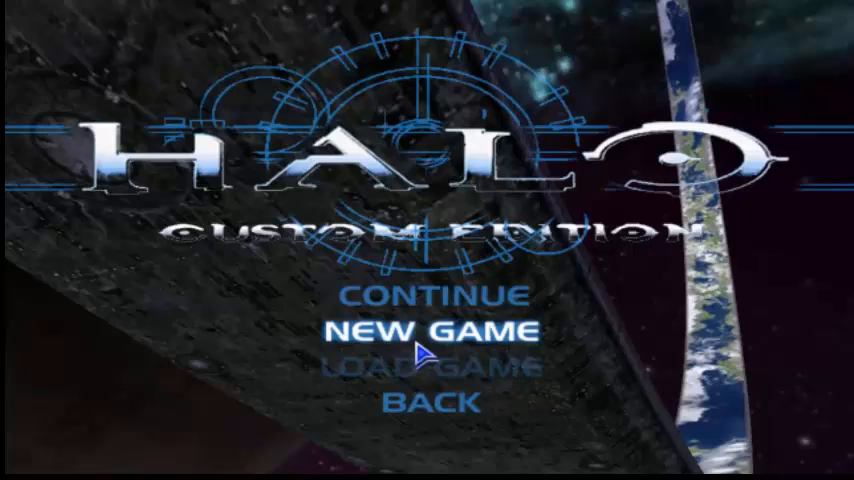
pyautogui.click(440, 332)
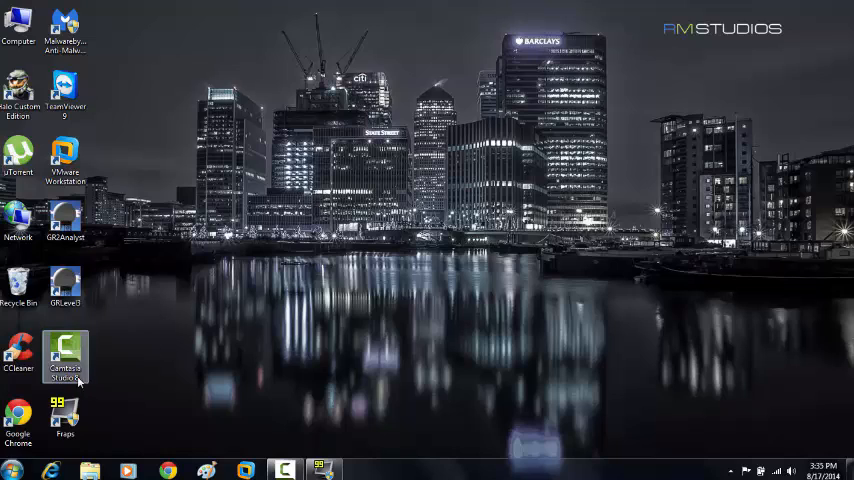
pyautogui.moveTo(64, 360)
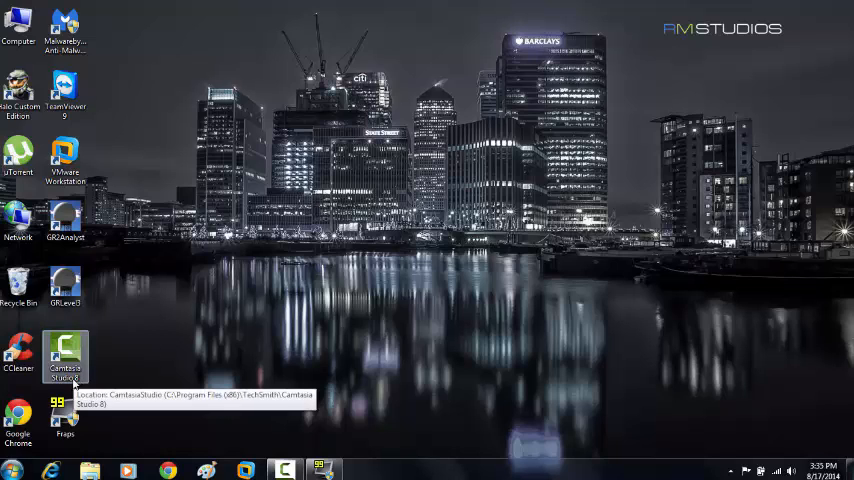
pyautogui.moveTo(188, 356)
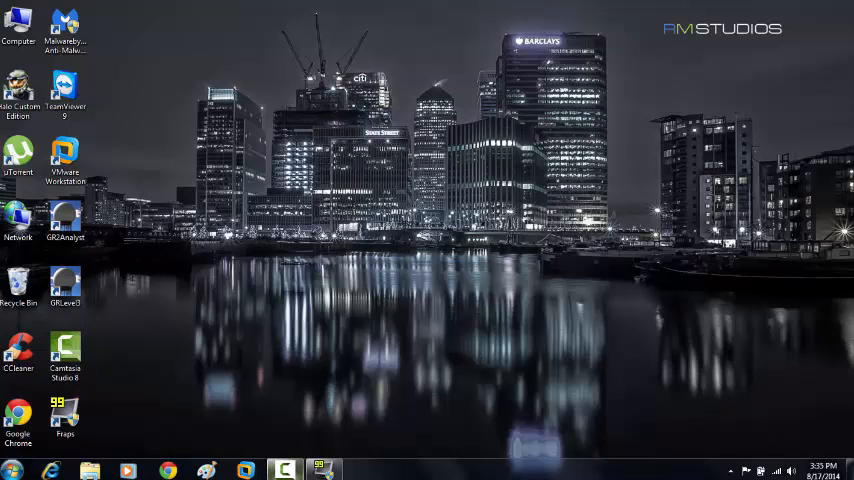
pyautogui.moveTo(432, 250)
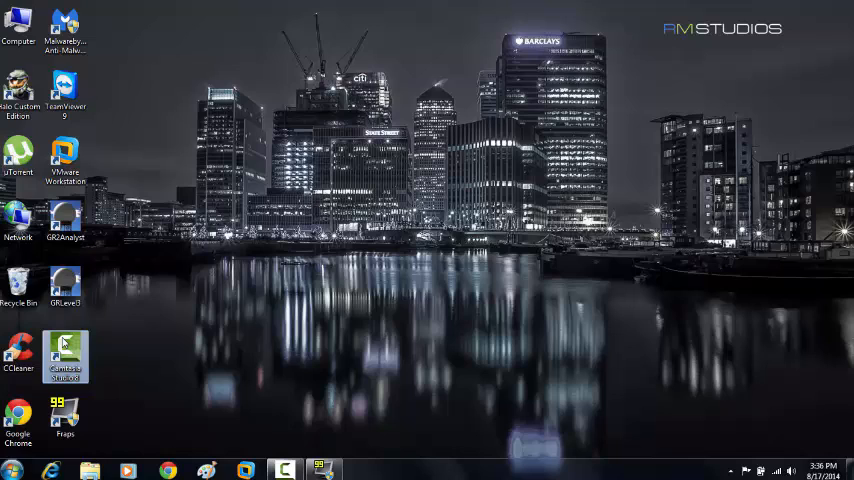
pyautogui.moveTo(164, 328)
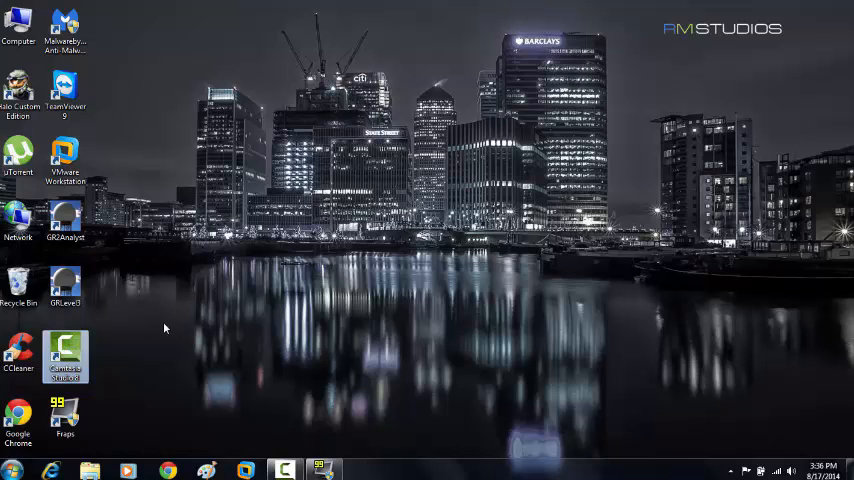
# Launch Camtasia Studio 8 from its desktop shortcut.
pyautogui.doubleClick(64, 356)
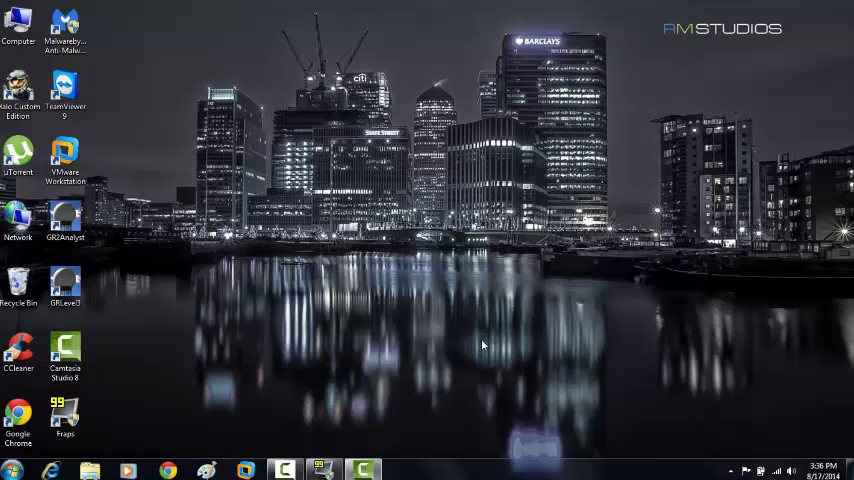
pyautogui.moveTo(370, 30)
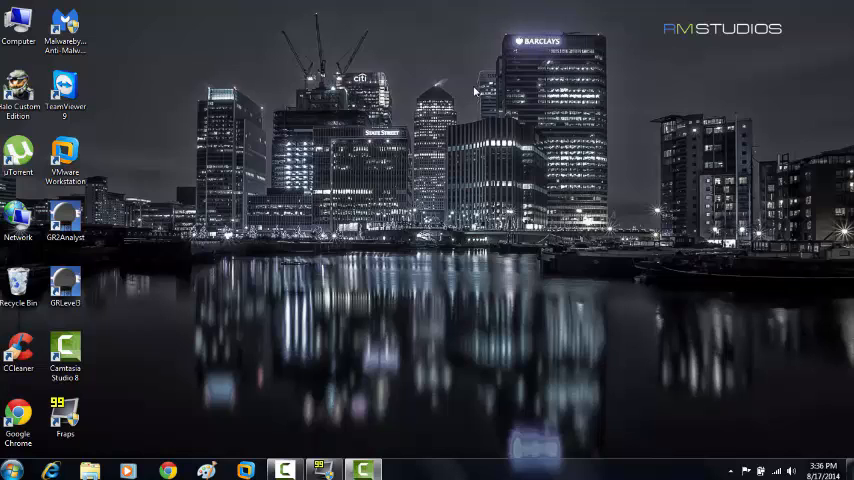
pyautogui.doubleClick(64, 360)
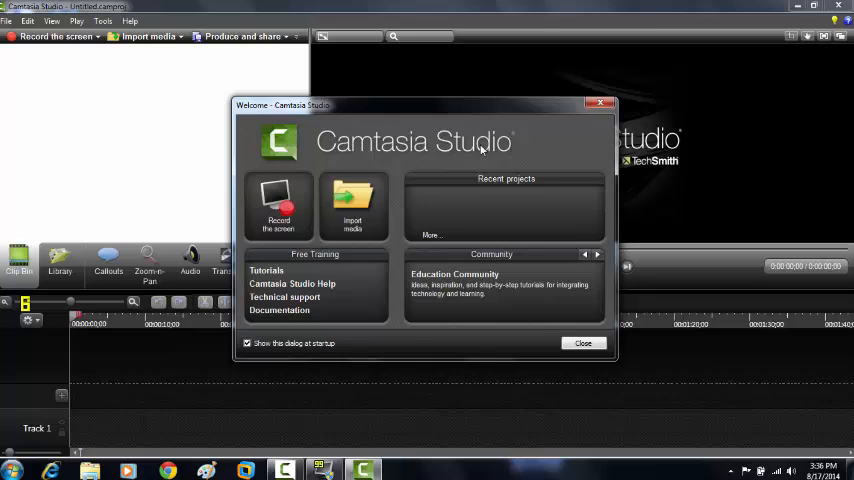
pyautogui.moveTo(116, 22)
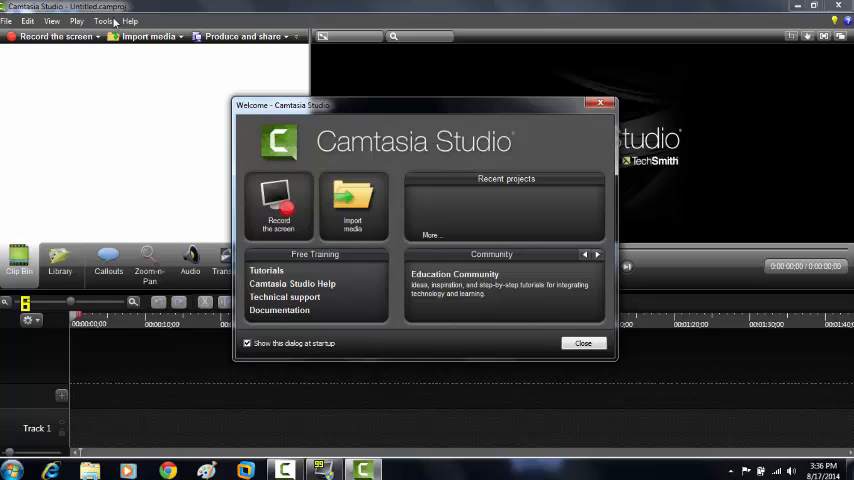
# Dismiss Camtasia's welcome dialog and bring up the Windows Start menu.
pyautogui.click(584, 344)
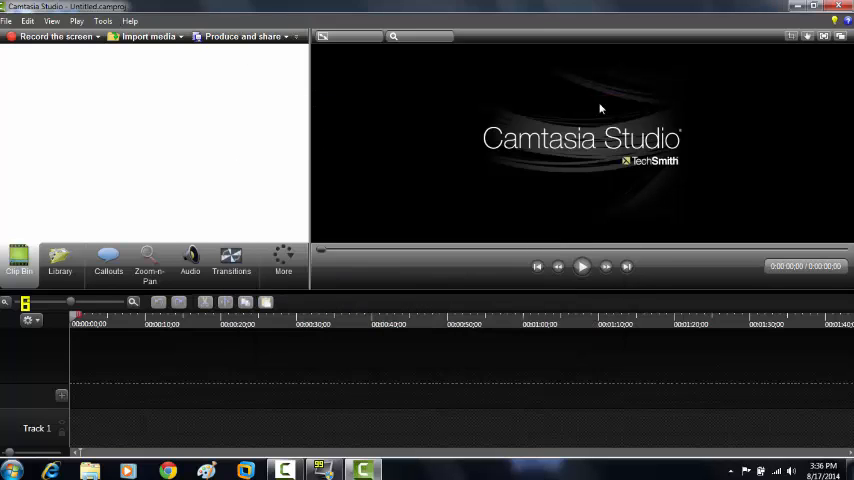
pyautogui.moveTo(220, 128)
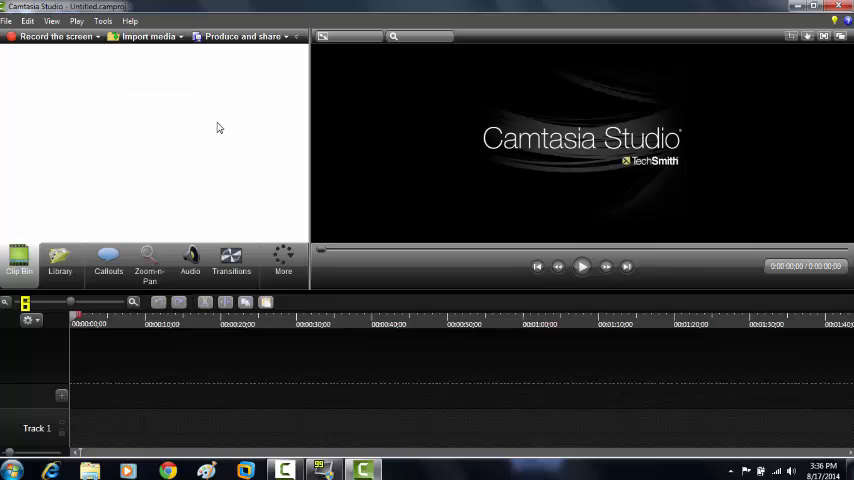
pyautogui.moveTo(226, 148)
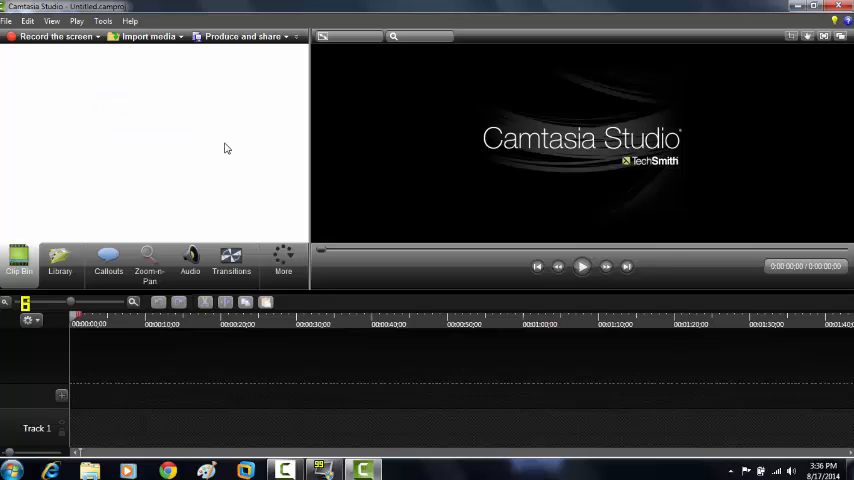
pyautogui.click(12, 470)
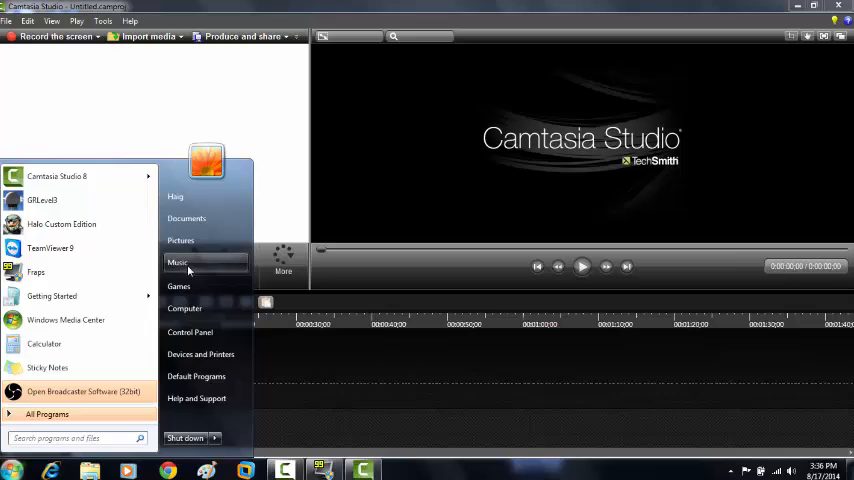
# Import the later Halo .avi from C:\Fraps\Movies into Camtasia's clip bin.
pyautogui.click(184, 308)
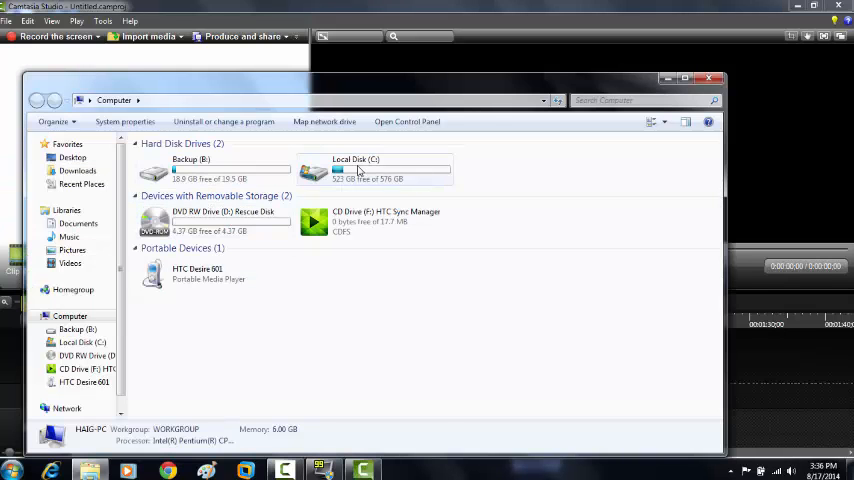
pyautogui.doubleClick(356, 170)
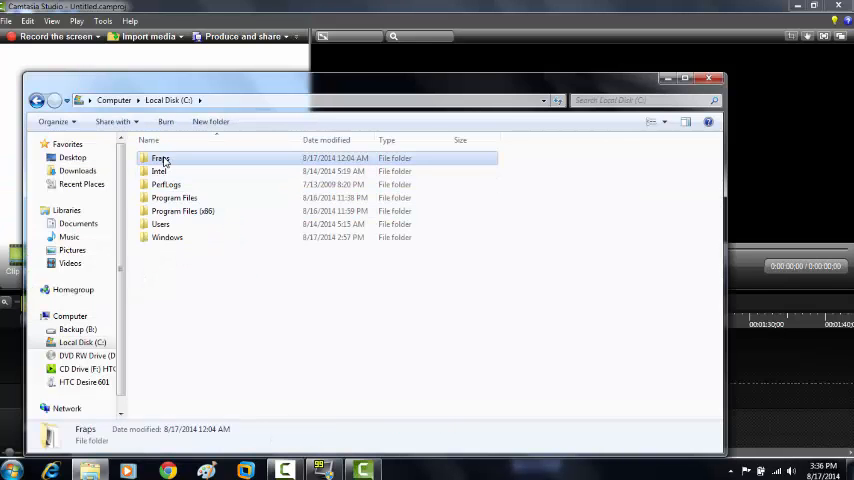
pyautogui.doubleClick(160, 158)
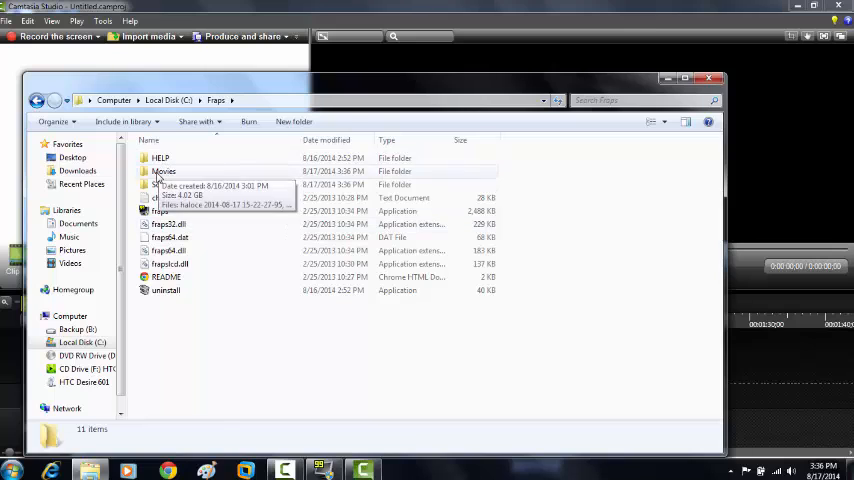
pyautogui.doubleClick(164, 172)
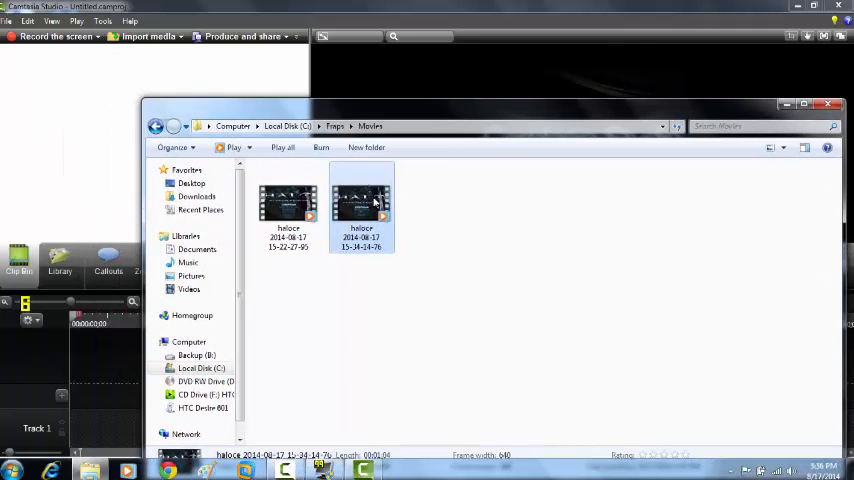
pyautogui.doubleClick(360, 204)
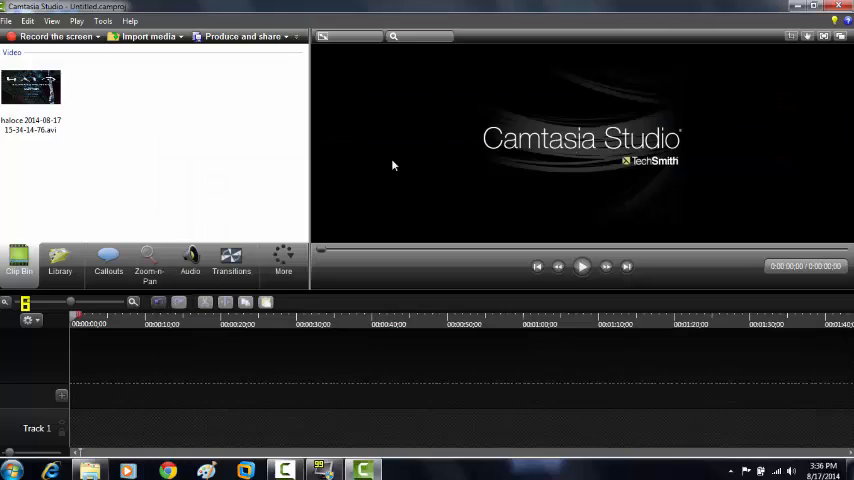
pyautogui.moveTo(32, 84)
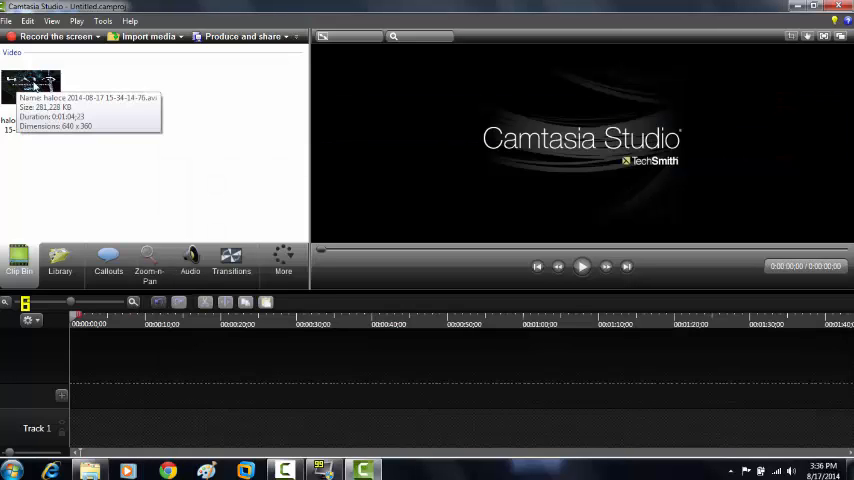
# Add the Halo clip from the Clip Bin onto Track 1 of the timeline.
pyautogui.click(32, 88)
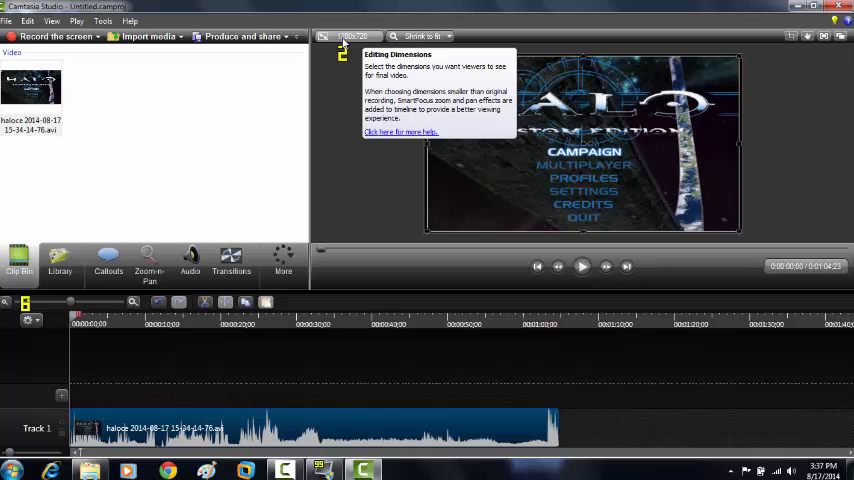
# Set the editing dimensions to 1080p HD (1920×1080) and confirm.
pyautogui.click(348, 36)
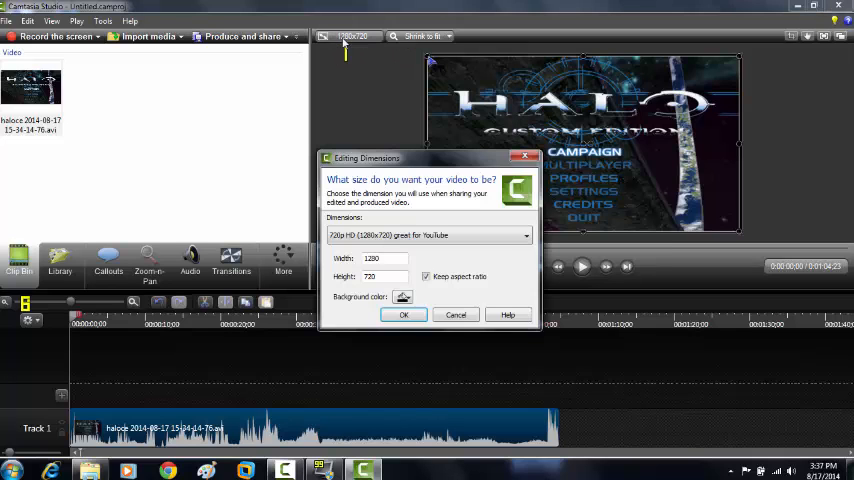
pyautogui.click(524, 236)
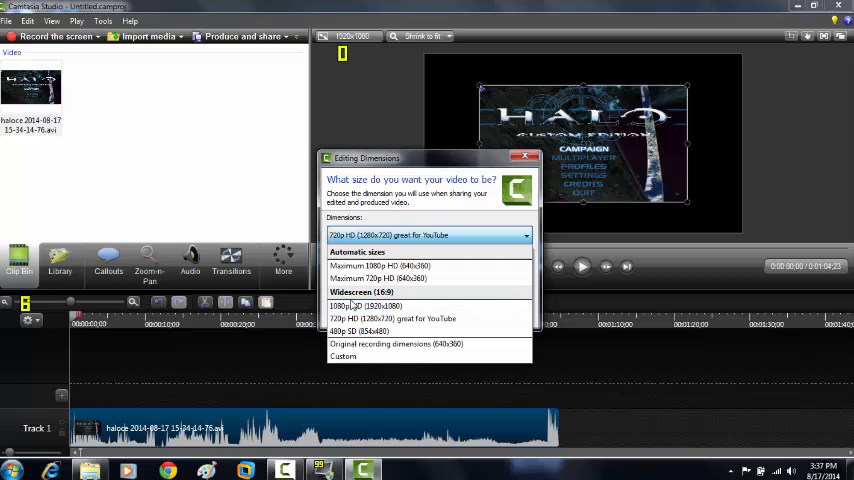
pyautogui.click(364, 306)
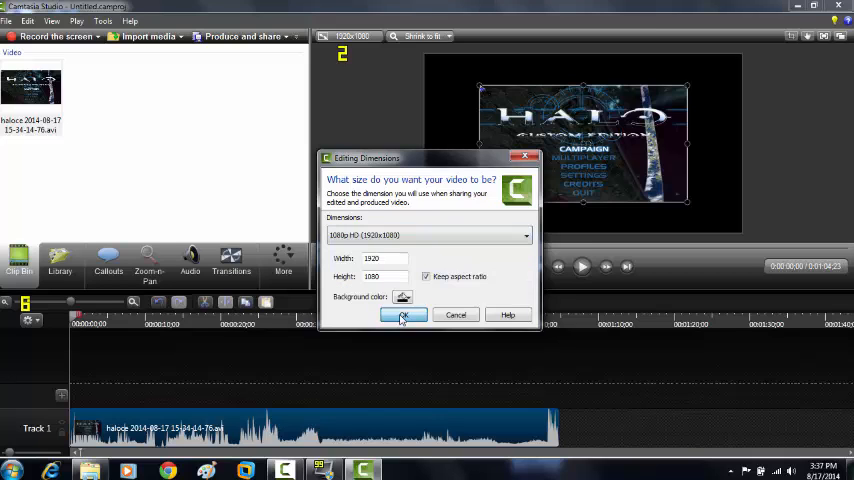
pyautogui.click(404, 316)
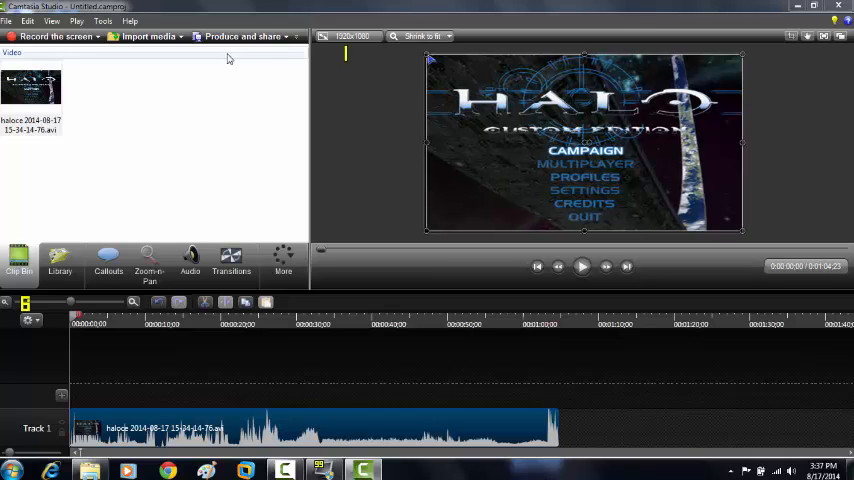
# Start Produce and share as MP4 with Smart Player (up to 1080p), naming it Test.
pyautogui.click(240, 36)
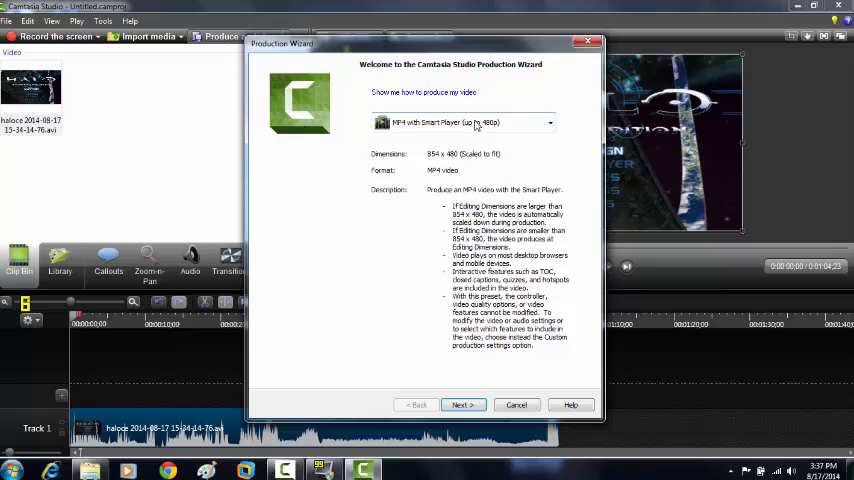
pyautogui.click(548, 122)
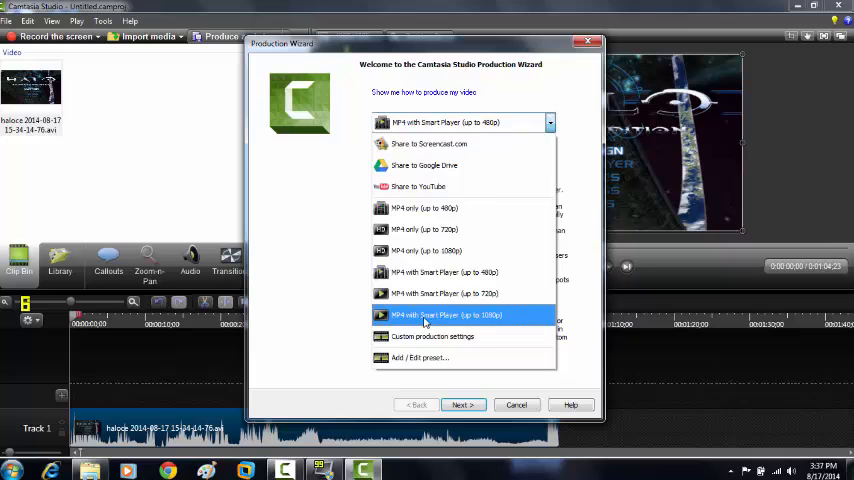
pyautogui.click(444, 316)
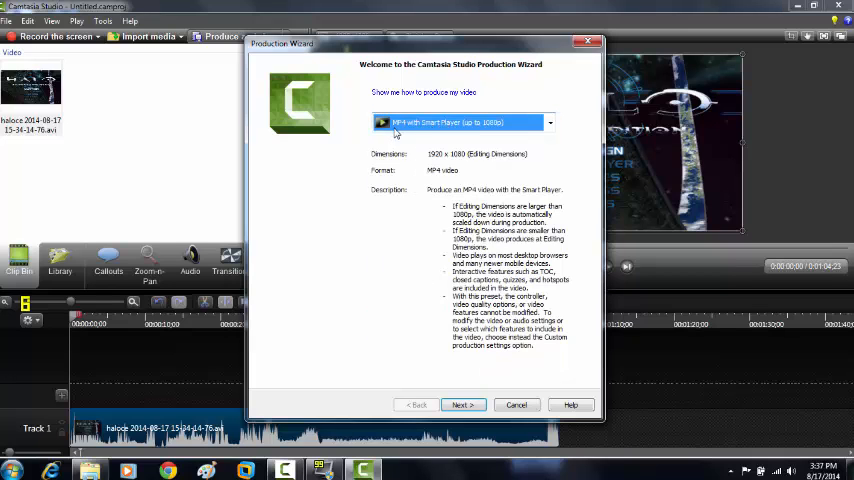
pyautogui.moveTo(504, 128)
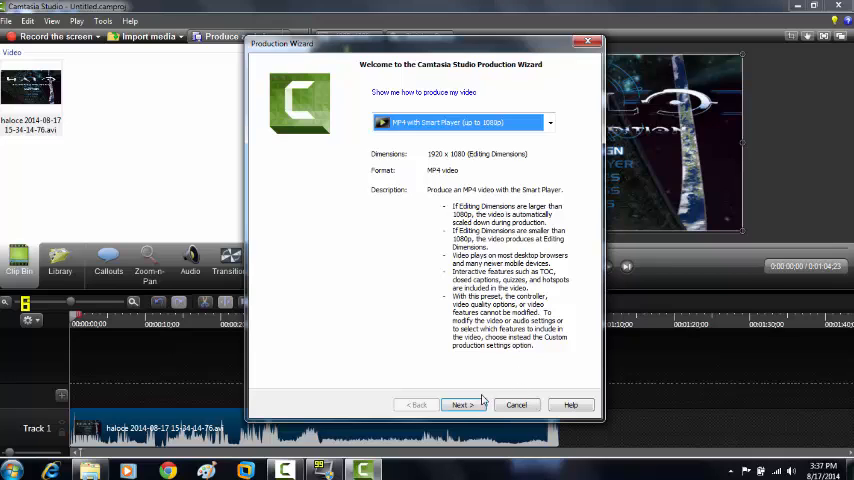
pyautogui.click(460, 404)
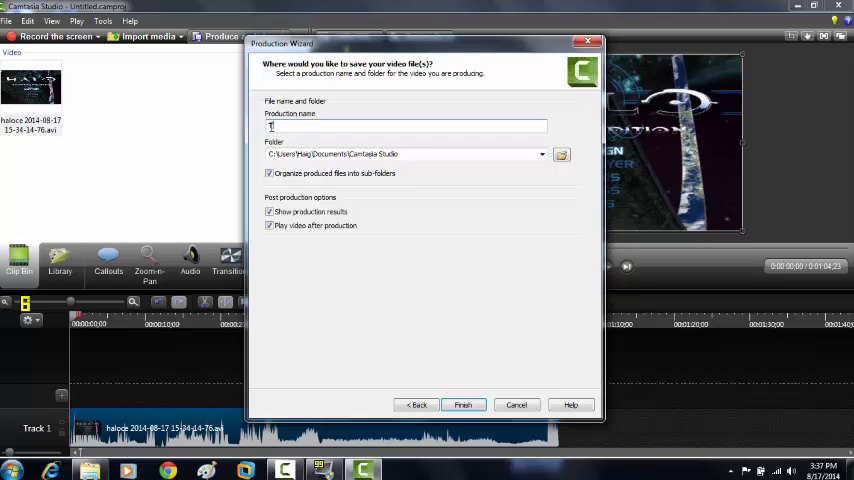
pyautogui.write('est')
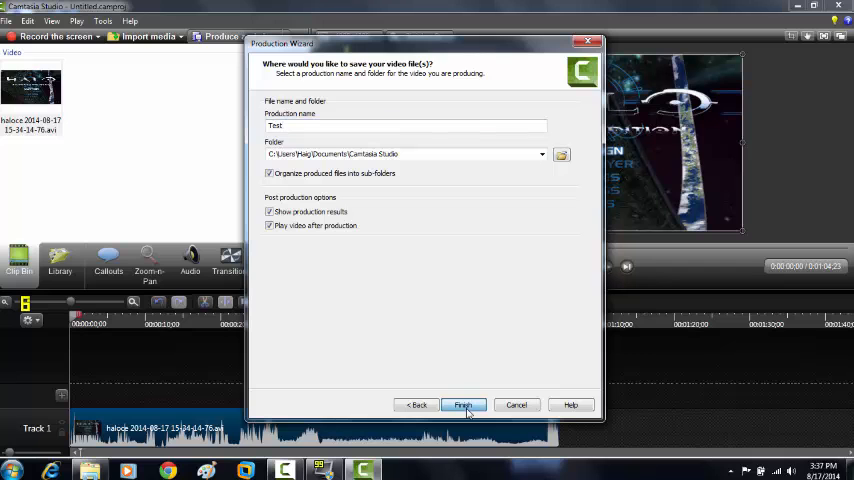
# Finish the wizard to render Test and let it open for browser playback.
pyautogui.click(462, 404)
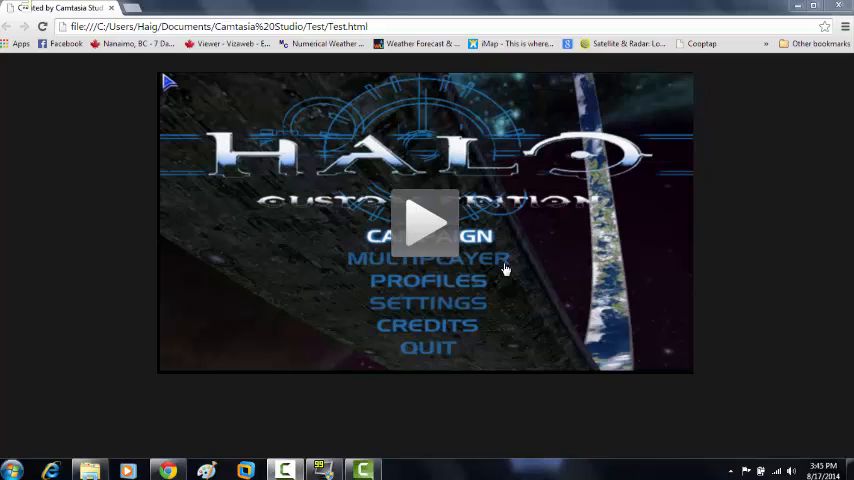
pyautogui.moveTo(510, 272)
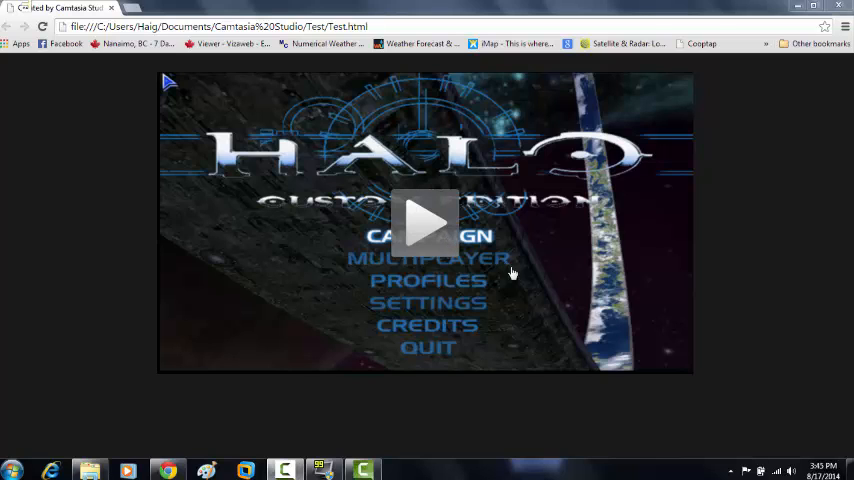
pyautogui.moveTo(440, 236)
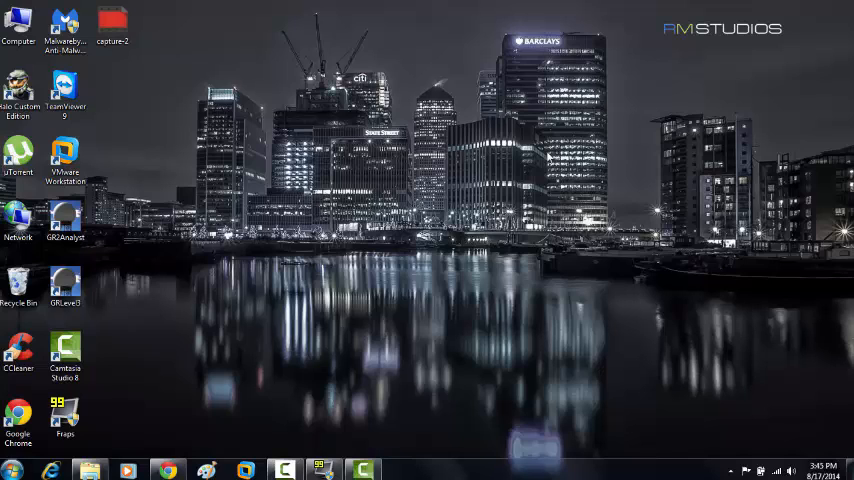
pyautogui.moveTo(512, 128)
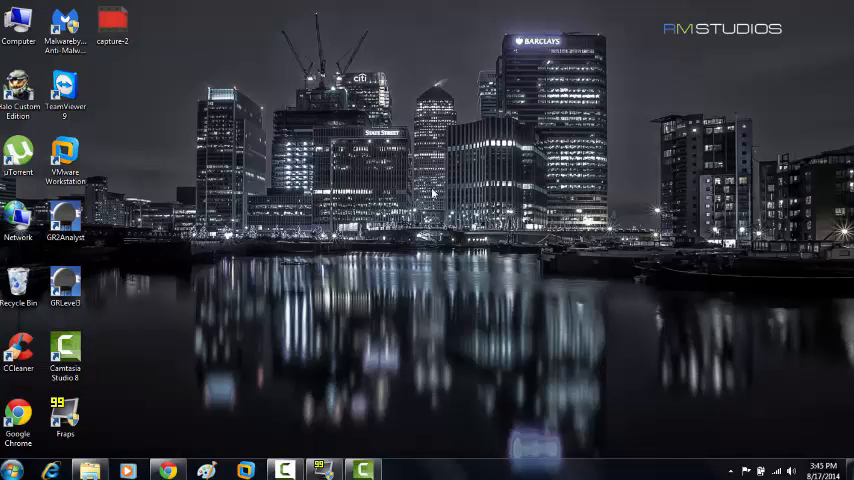
# Reach the Camtasia Studio folder in the Documents library via Start > Computer.
pyautogui.click(12, 470)
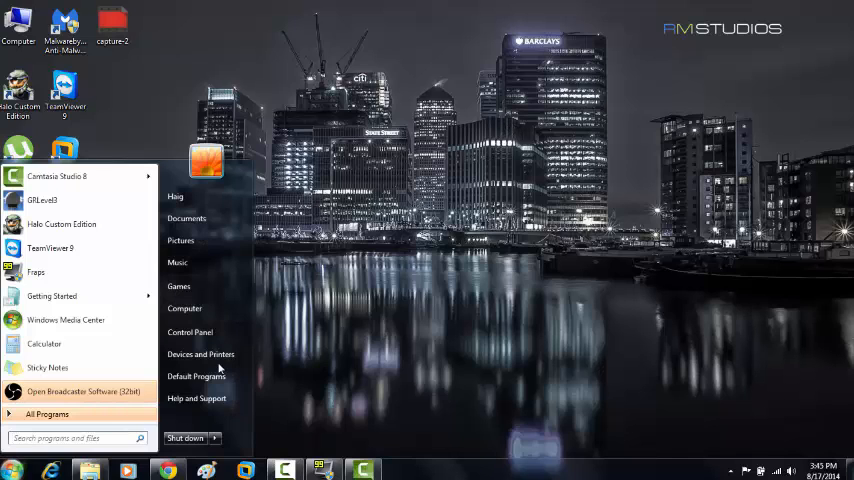
pyautogui.click(184, 308)
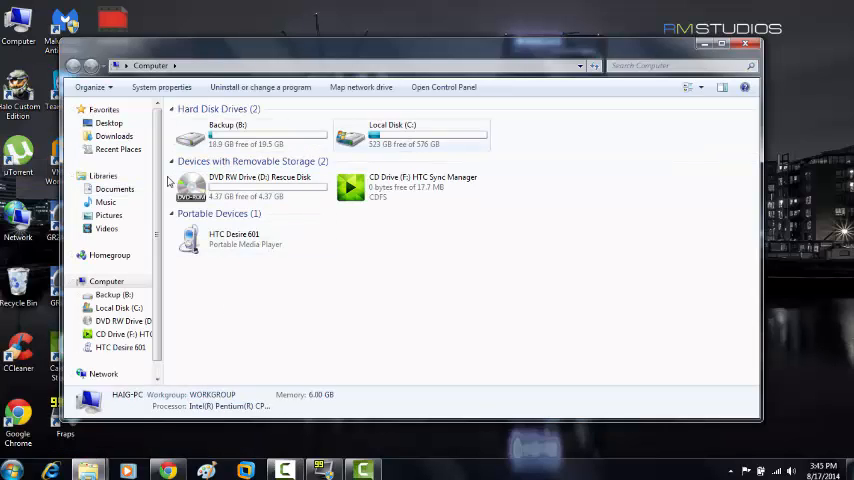
pyautogui.click(114, 188)
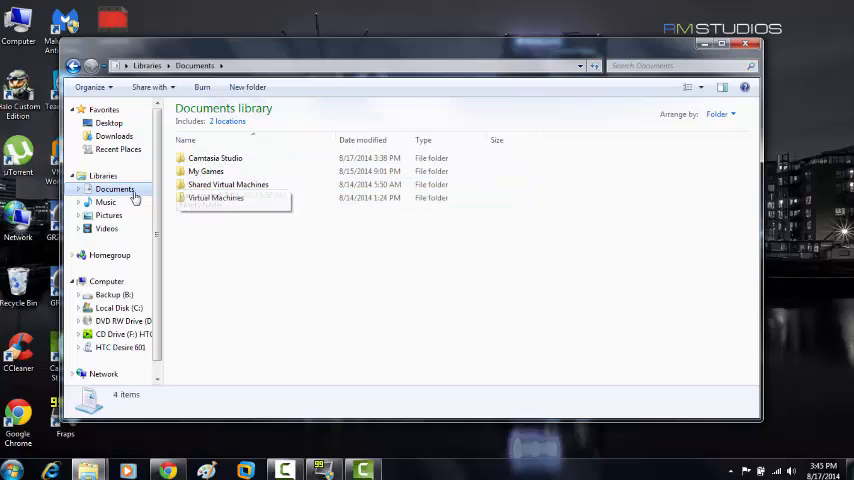
pyautogui.doubleClick(214, 158)
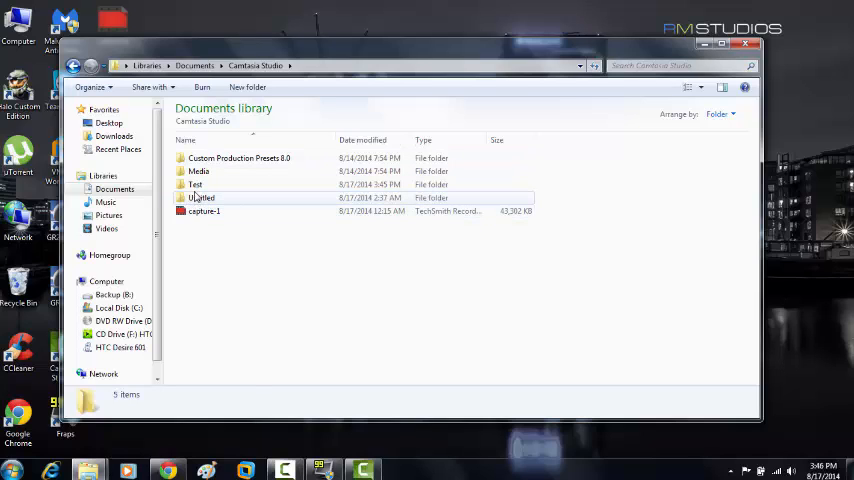
# Look inside the Test output folder, then jump to the top level of Local Disk (C:).
pyautogui.click(196, 184)
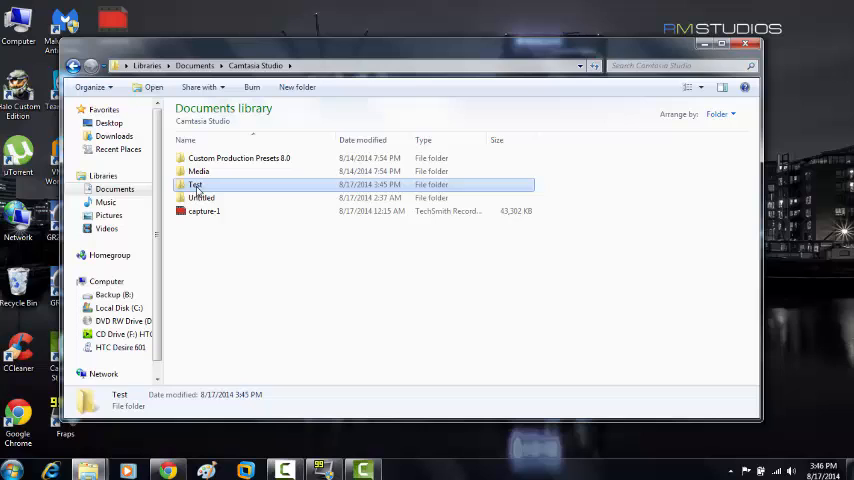
pyautogui.doubleClick(196, 184)
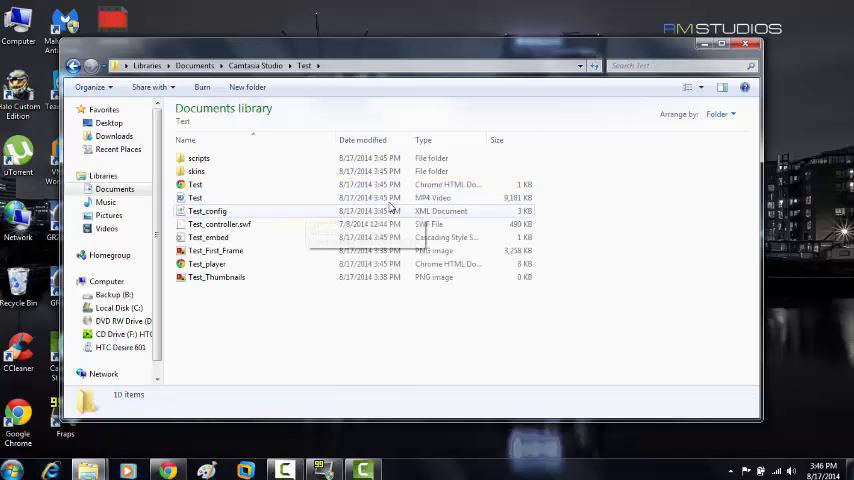
pyautogui.click(196, 196)
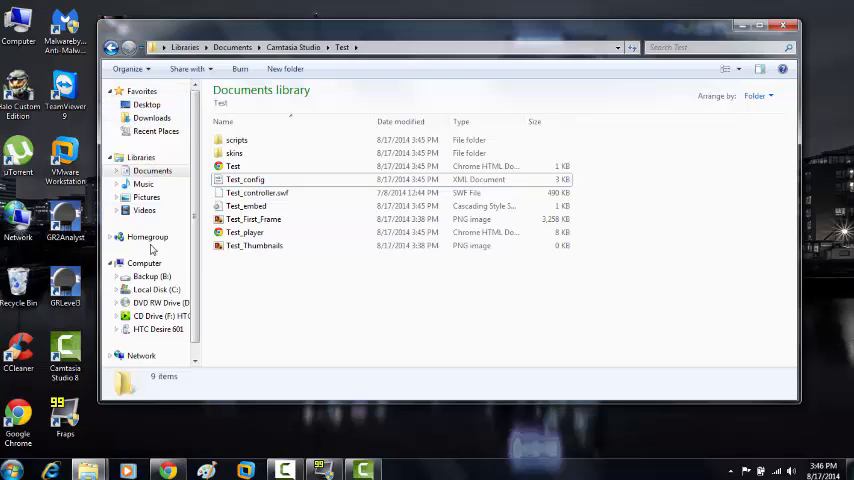
pyautogui.moveTo(168, 302)
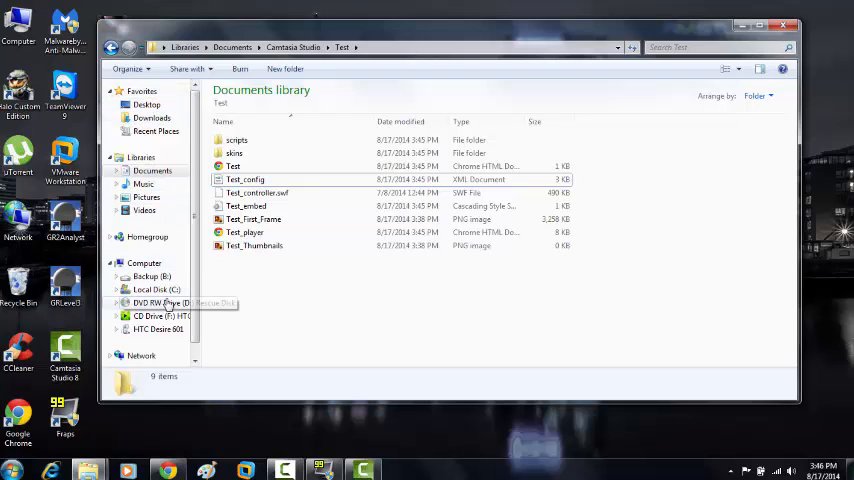
pyautogui.click(156, 288)
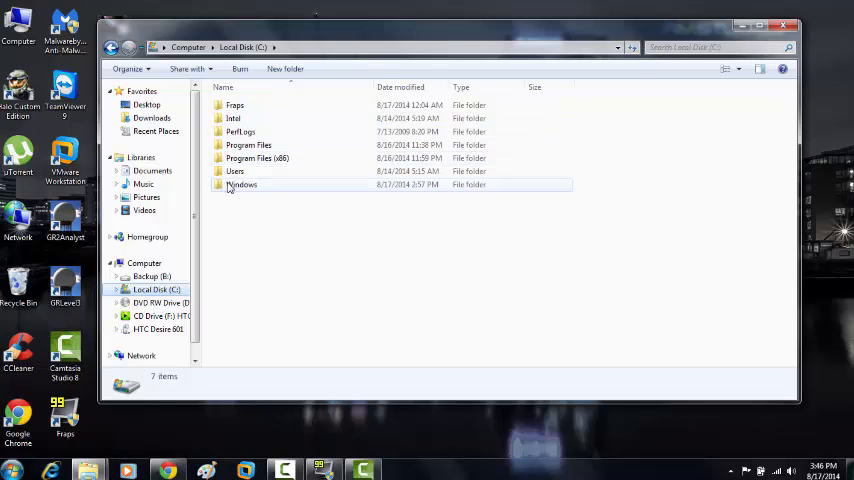
# Enter the Fraps Movies folder, dismiss the file-in-use warning and bring up the Halo recording's options.
pyautogui.click(240, 184)
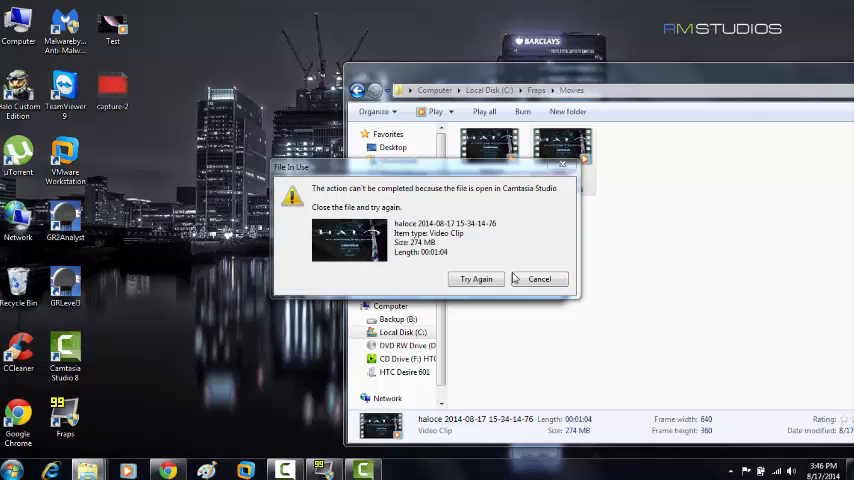
pyautogui.click(540, 280)
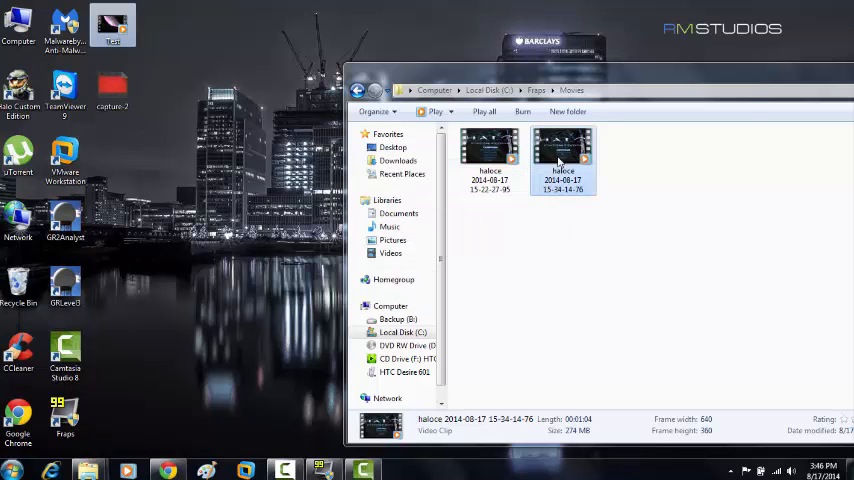
pyautogui.rightClick(564, 160)
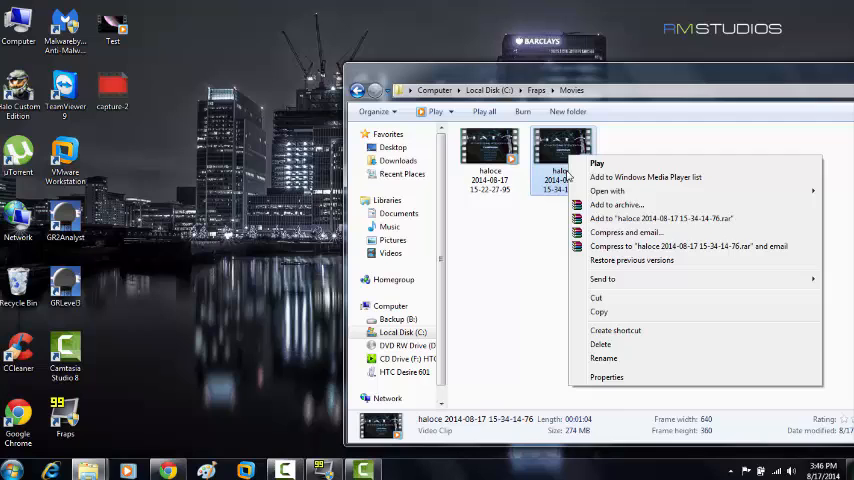
pyautogui.click(608, 376)
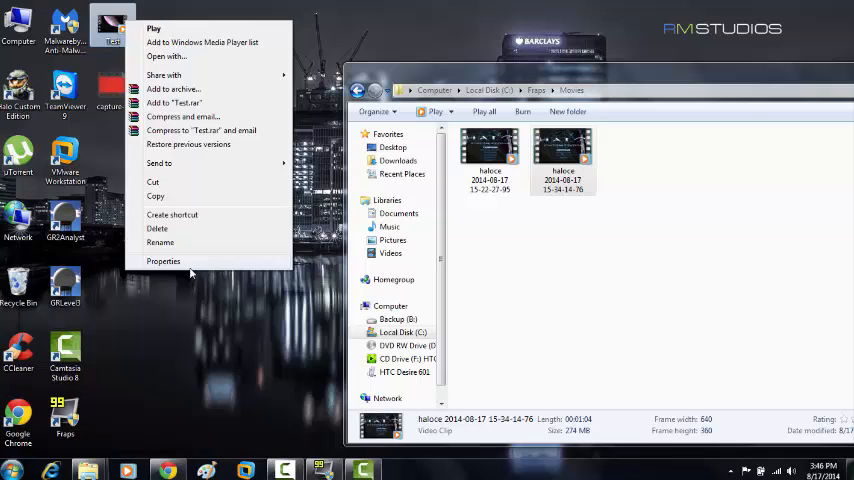
# Compare Properties of the 3.96 MB Test MP4 and the 274 MB Fraps recording side by side, then play Test.
pyautogui.click(164, 260)
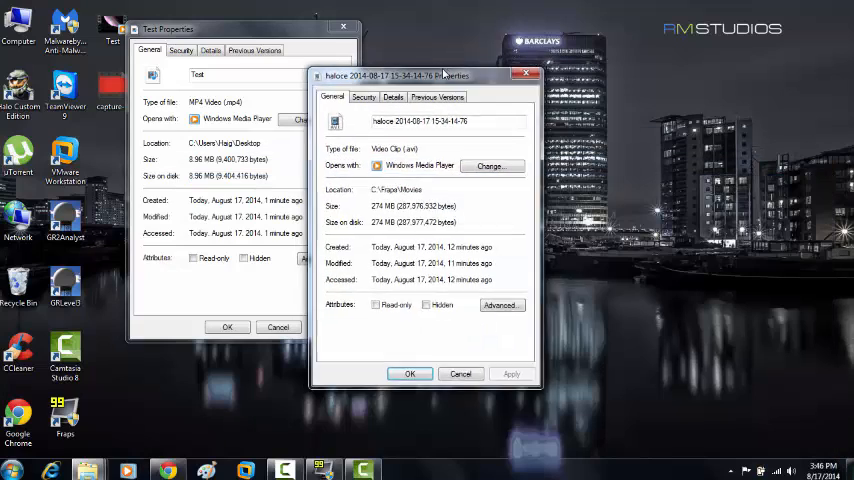
pyautogui.moveTo(430, 76); pyautogui.dragTo(510, 40)
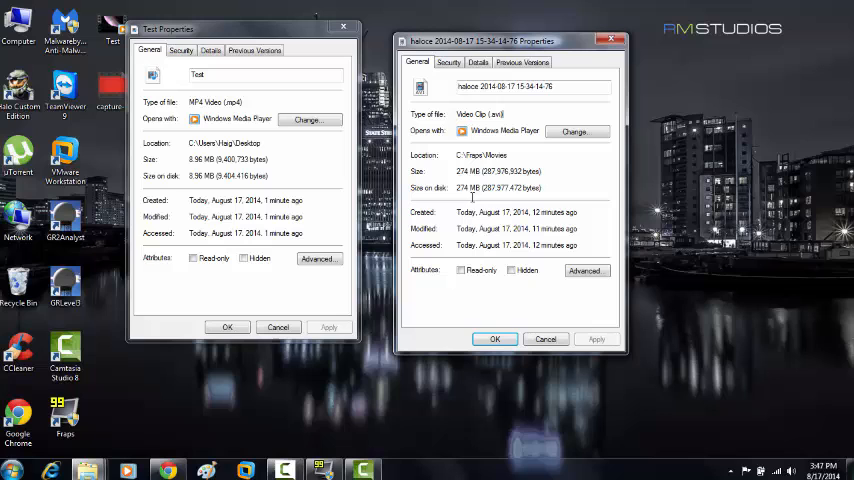
pyautogui.doubleClick(464, 172)
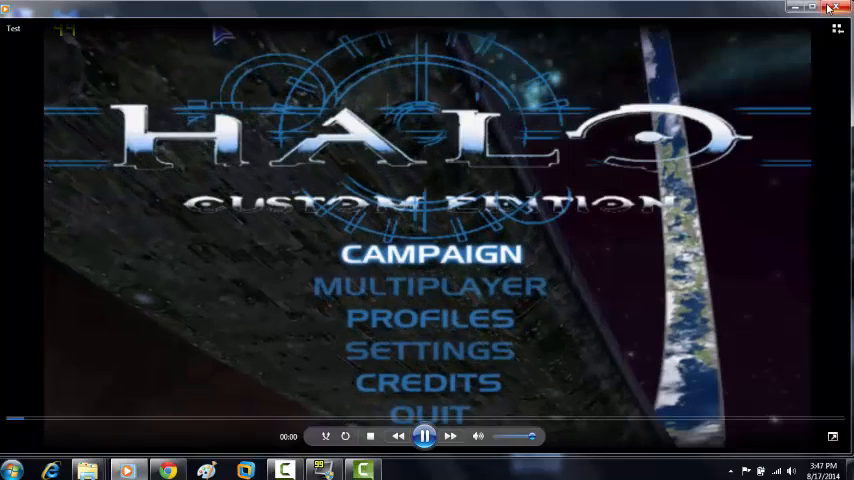
# Close the Test playback in Windows Media Player and head to youtube.com in Chrome.
pyautogui.click(832, 8)
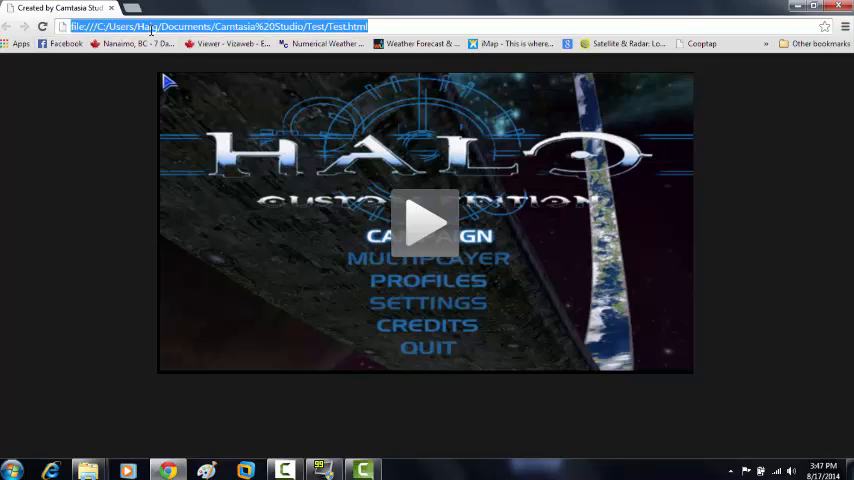
pyautogui.write('Youtube.com')
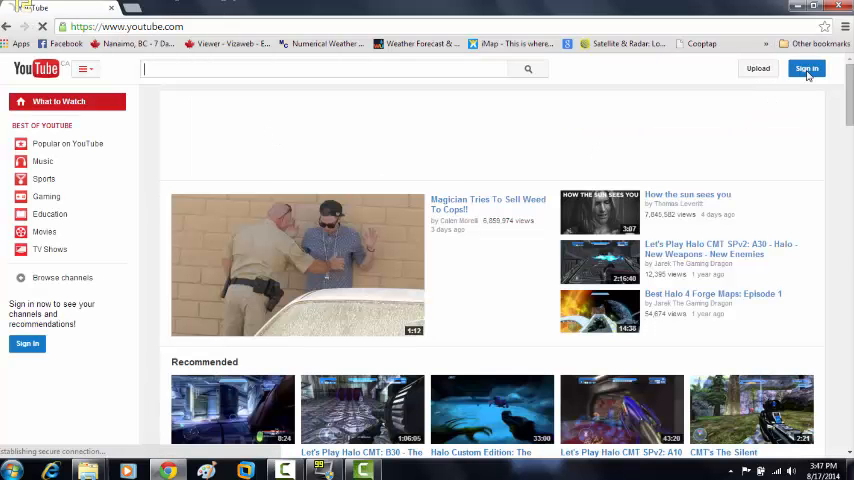
# Sign in to YouTube and start uploading the Test video from the Desktop.
pyautogui.click(806, 68)
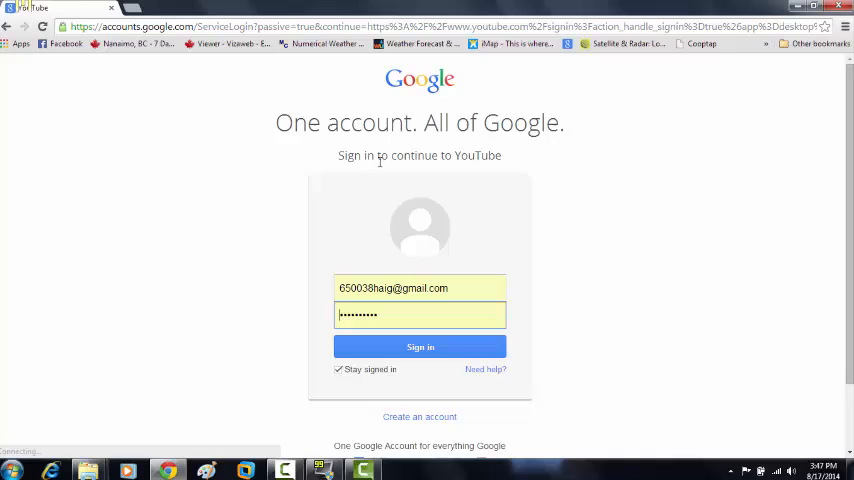
pyautogui.click(420, 348)
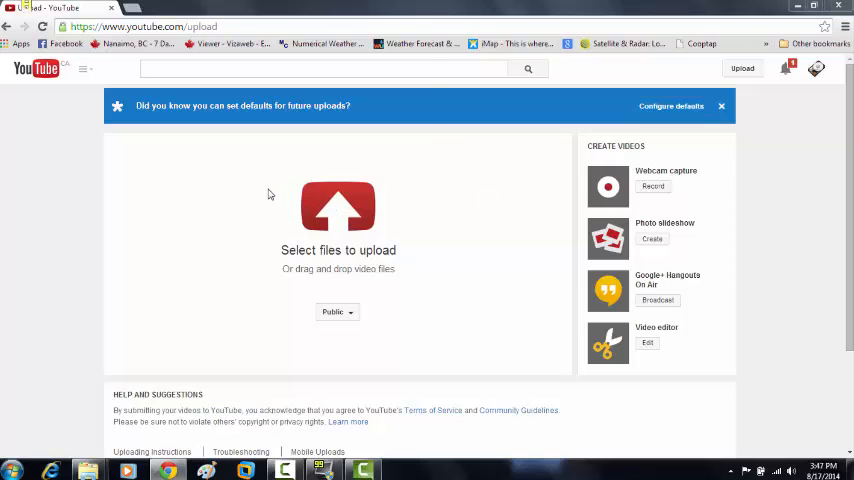
pyautogui.click(338, 210)
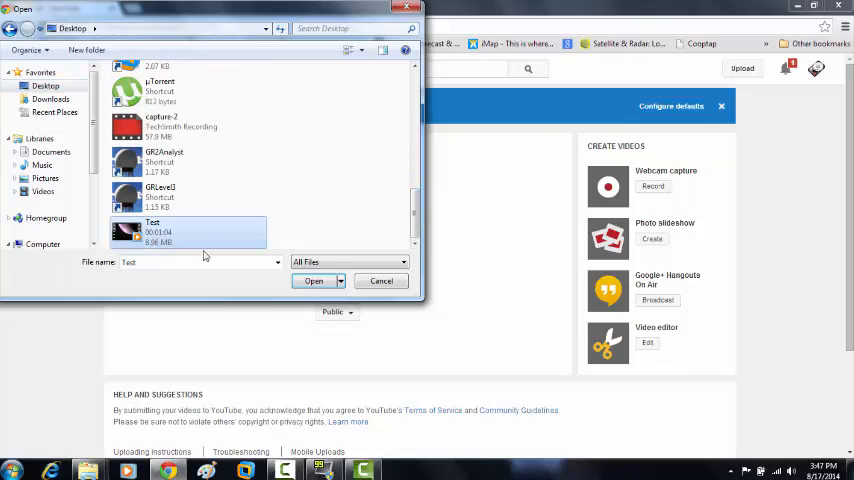
pyautogui.click(314, 280)
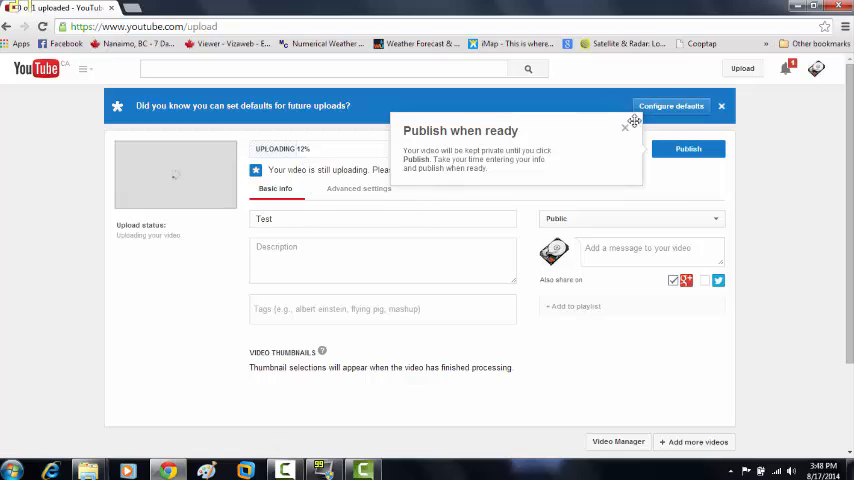
# Dismiss the tip, enter 'test' as description and tag, and publish the video.
pyautogui.click(624, 128)
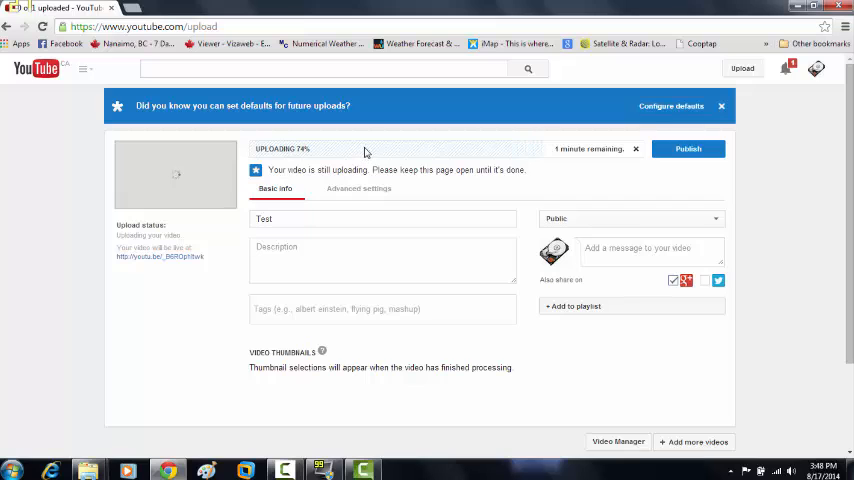
pyautogui.moveTo(544, 16)
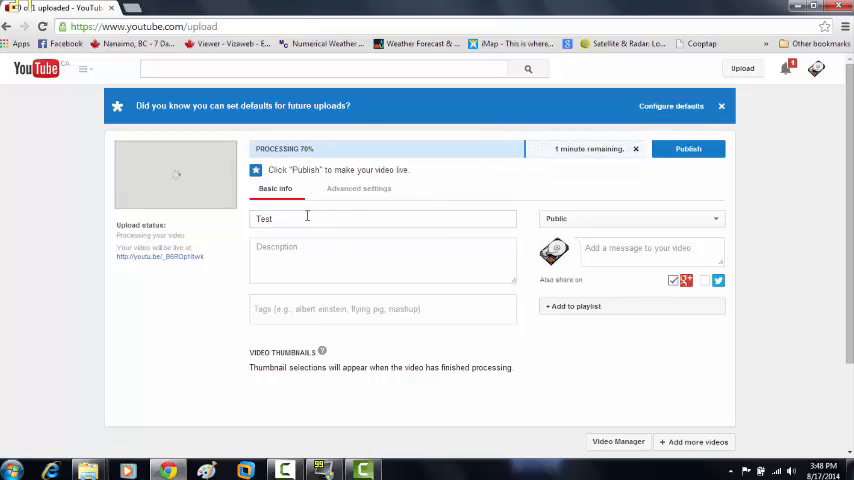
pyautogui.click(384, 218)
pyautogui.write('t')
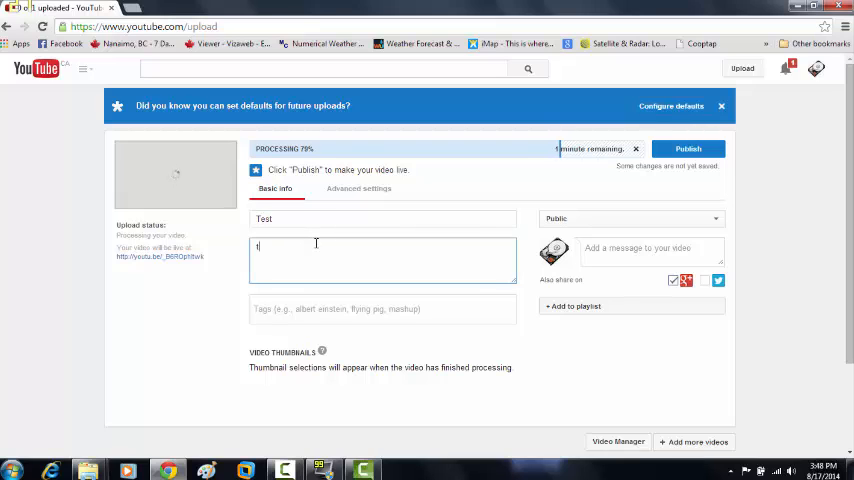
pyautogui.write('est')
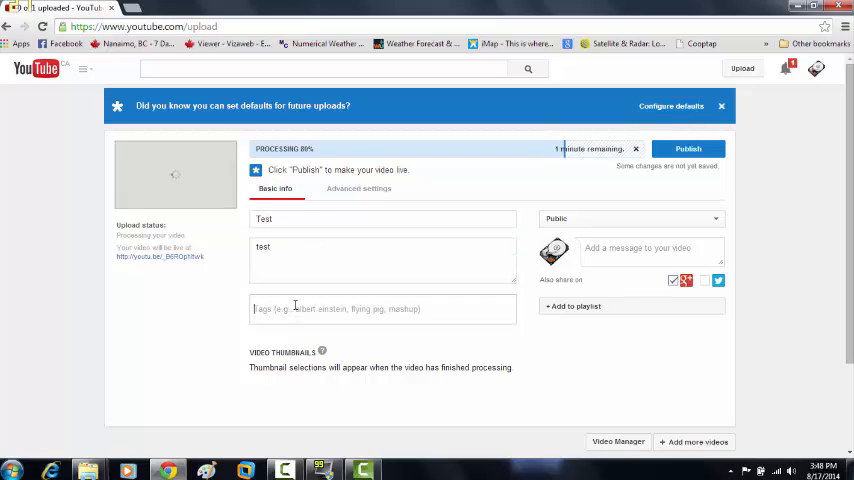
pyautogui.write('test')
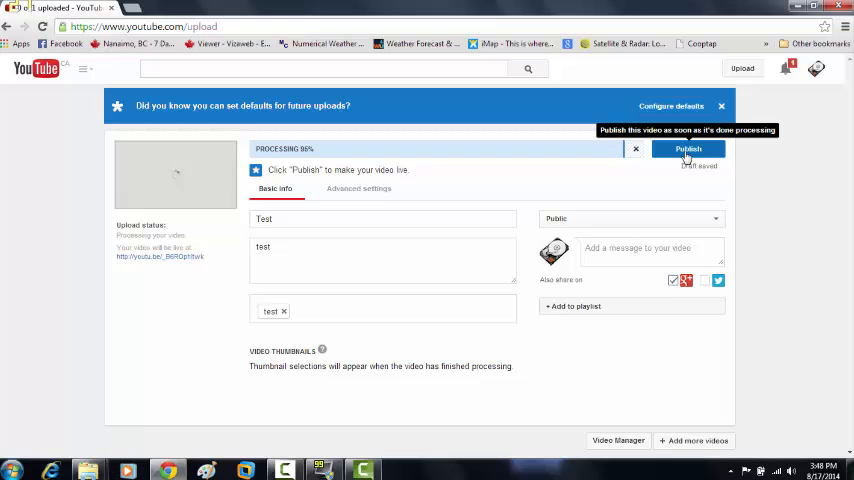
pyautogui.click(688, 148)
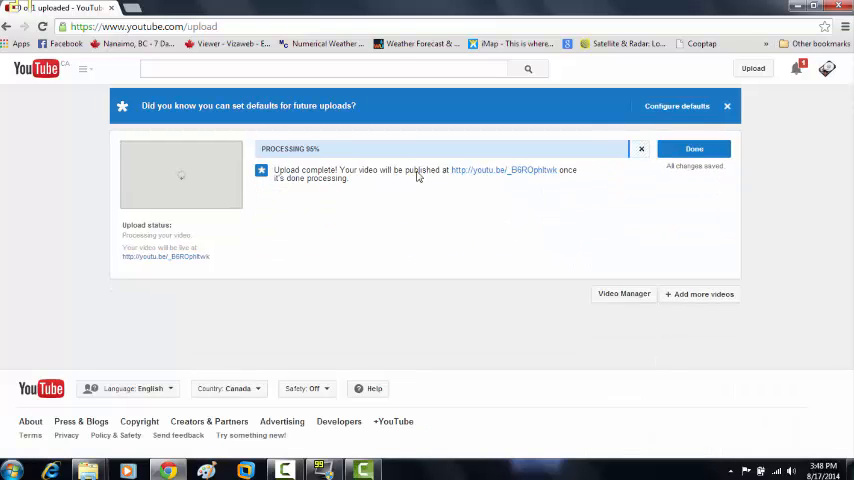
# After processing, follow the youtu.be link to the Test video's watch page.
pyautogui.click(692, 148)
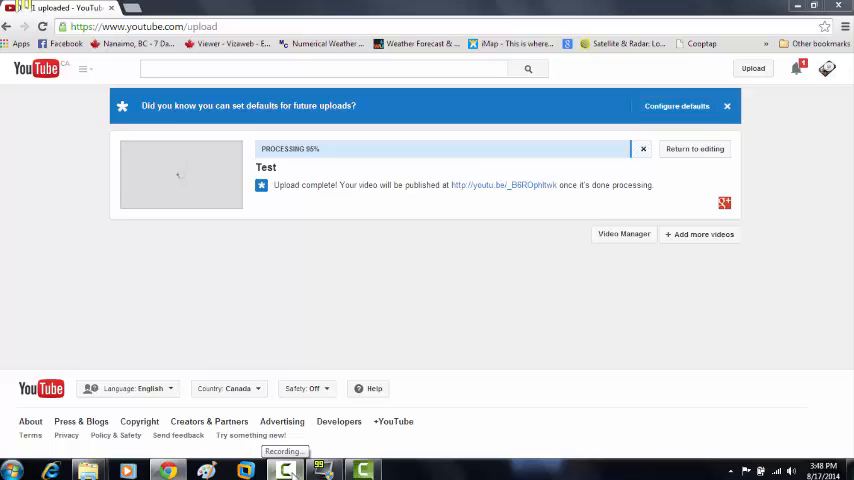
pyautogui.rightClick(286, 468)
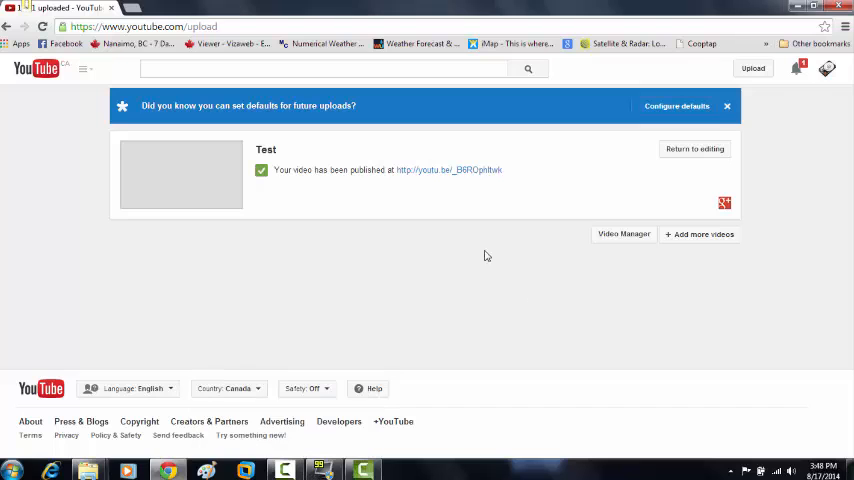
pyautogui.click(448, 168)
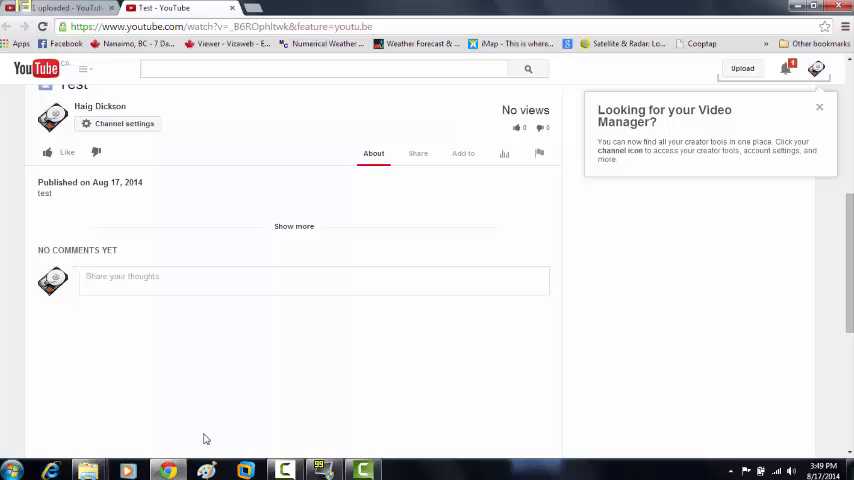
pyautogui.moveTo(196, 442)
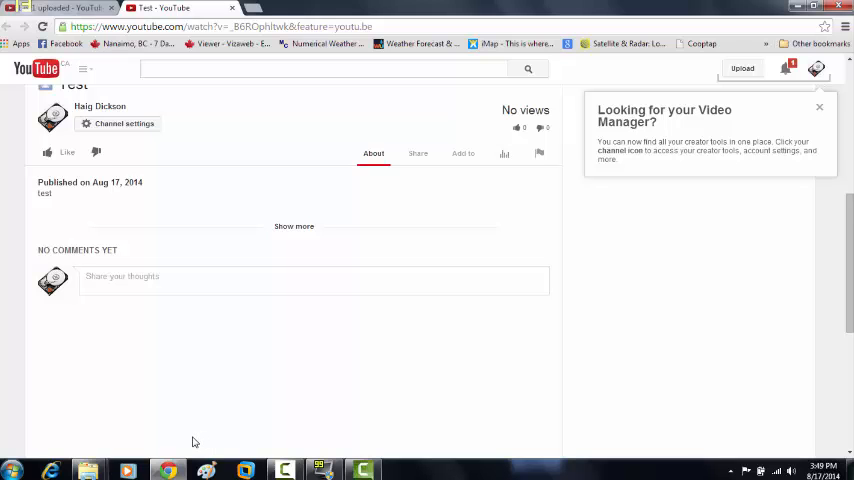